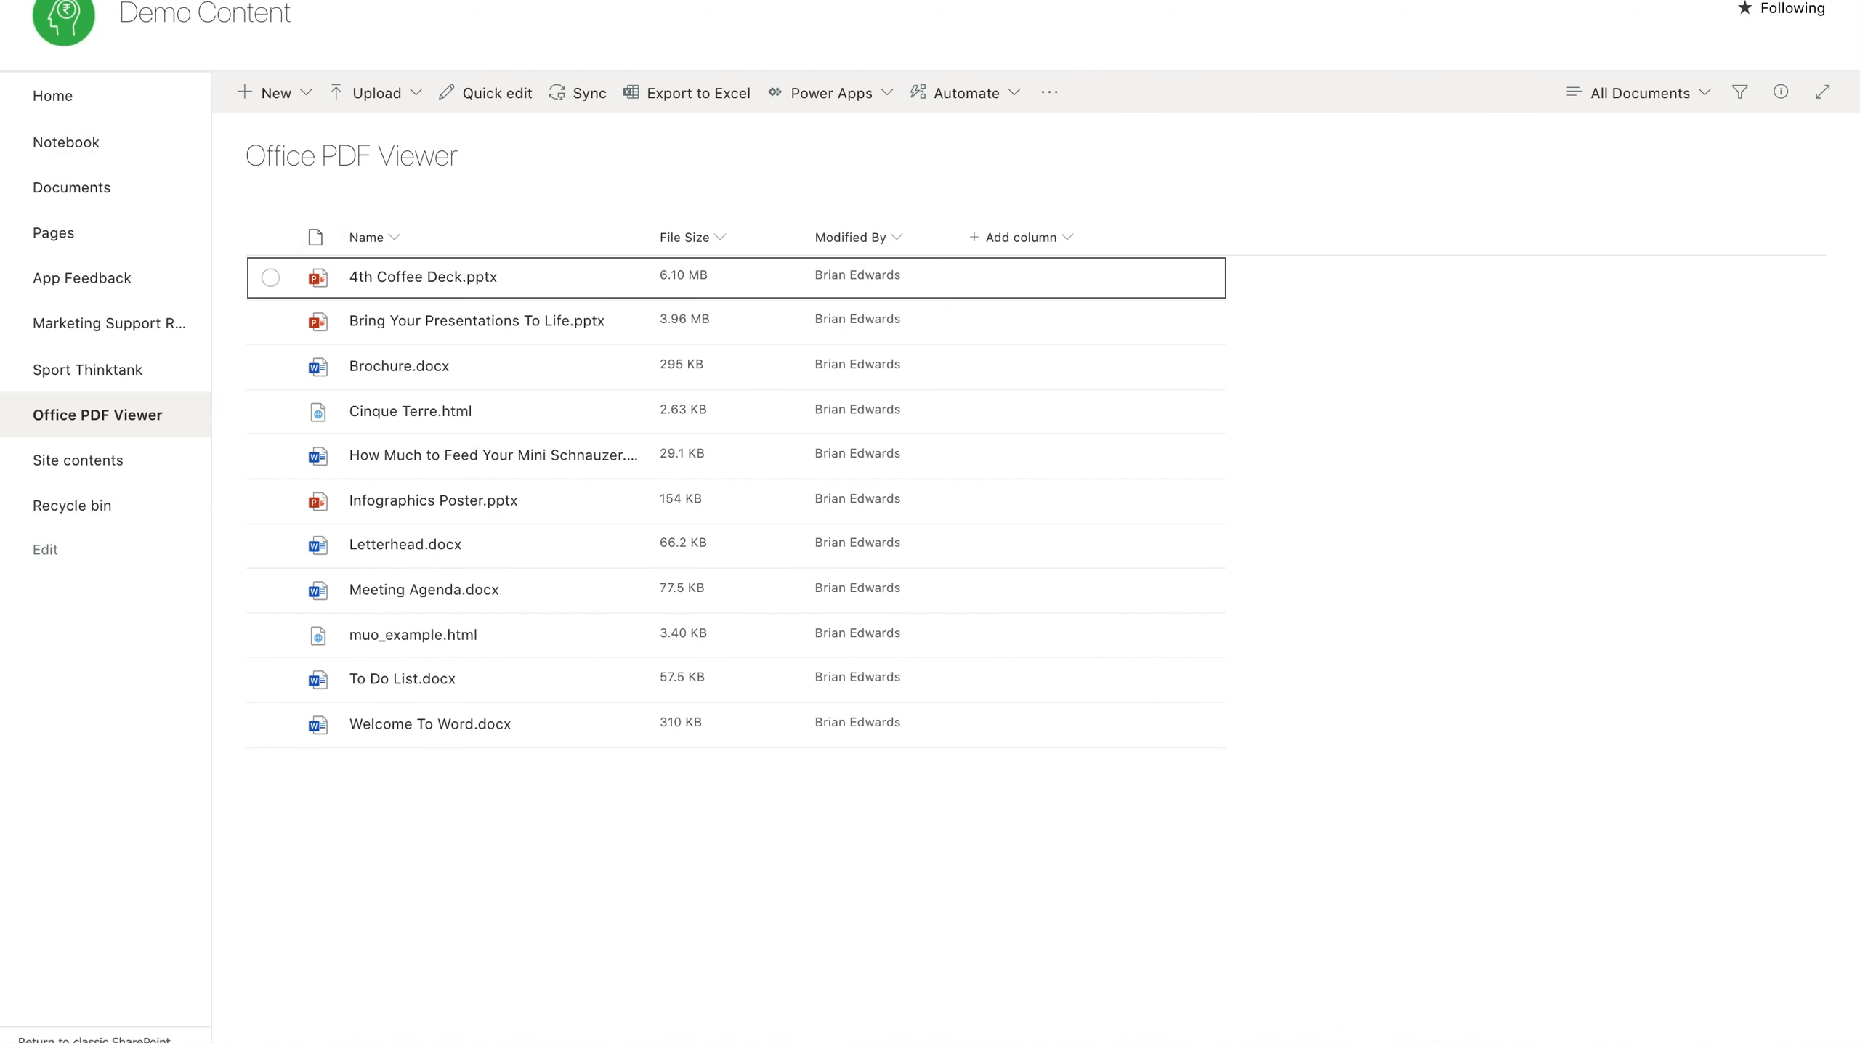
pyautogui.moveTo(1403, 94)
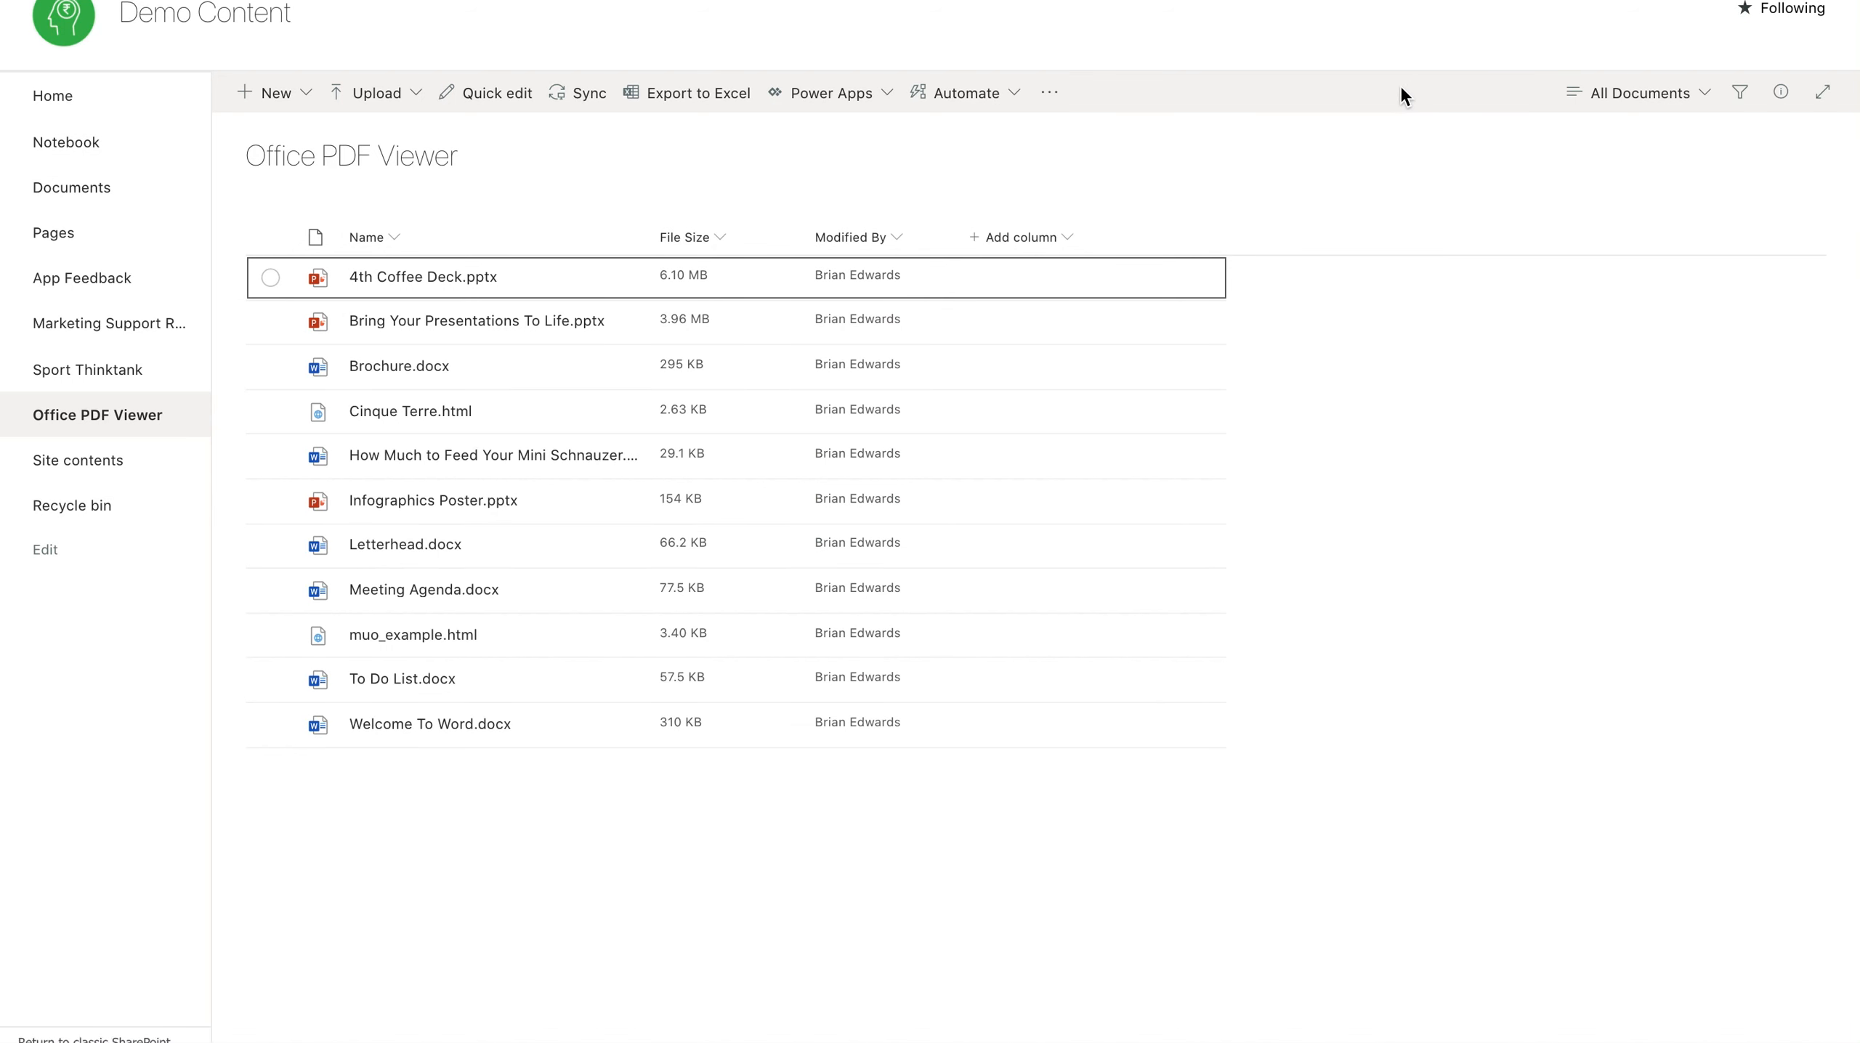
pyautogui.moveTo(849, 235)
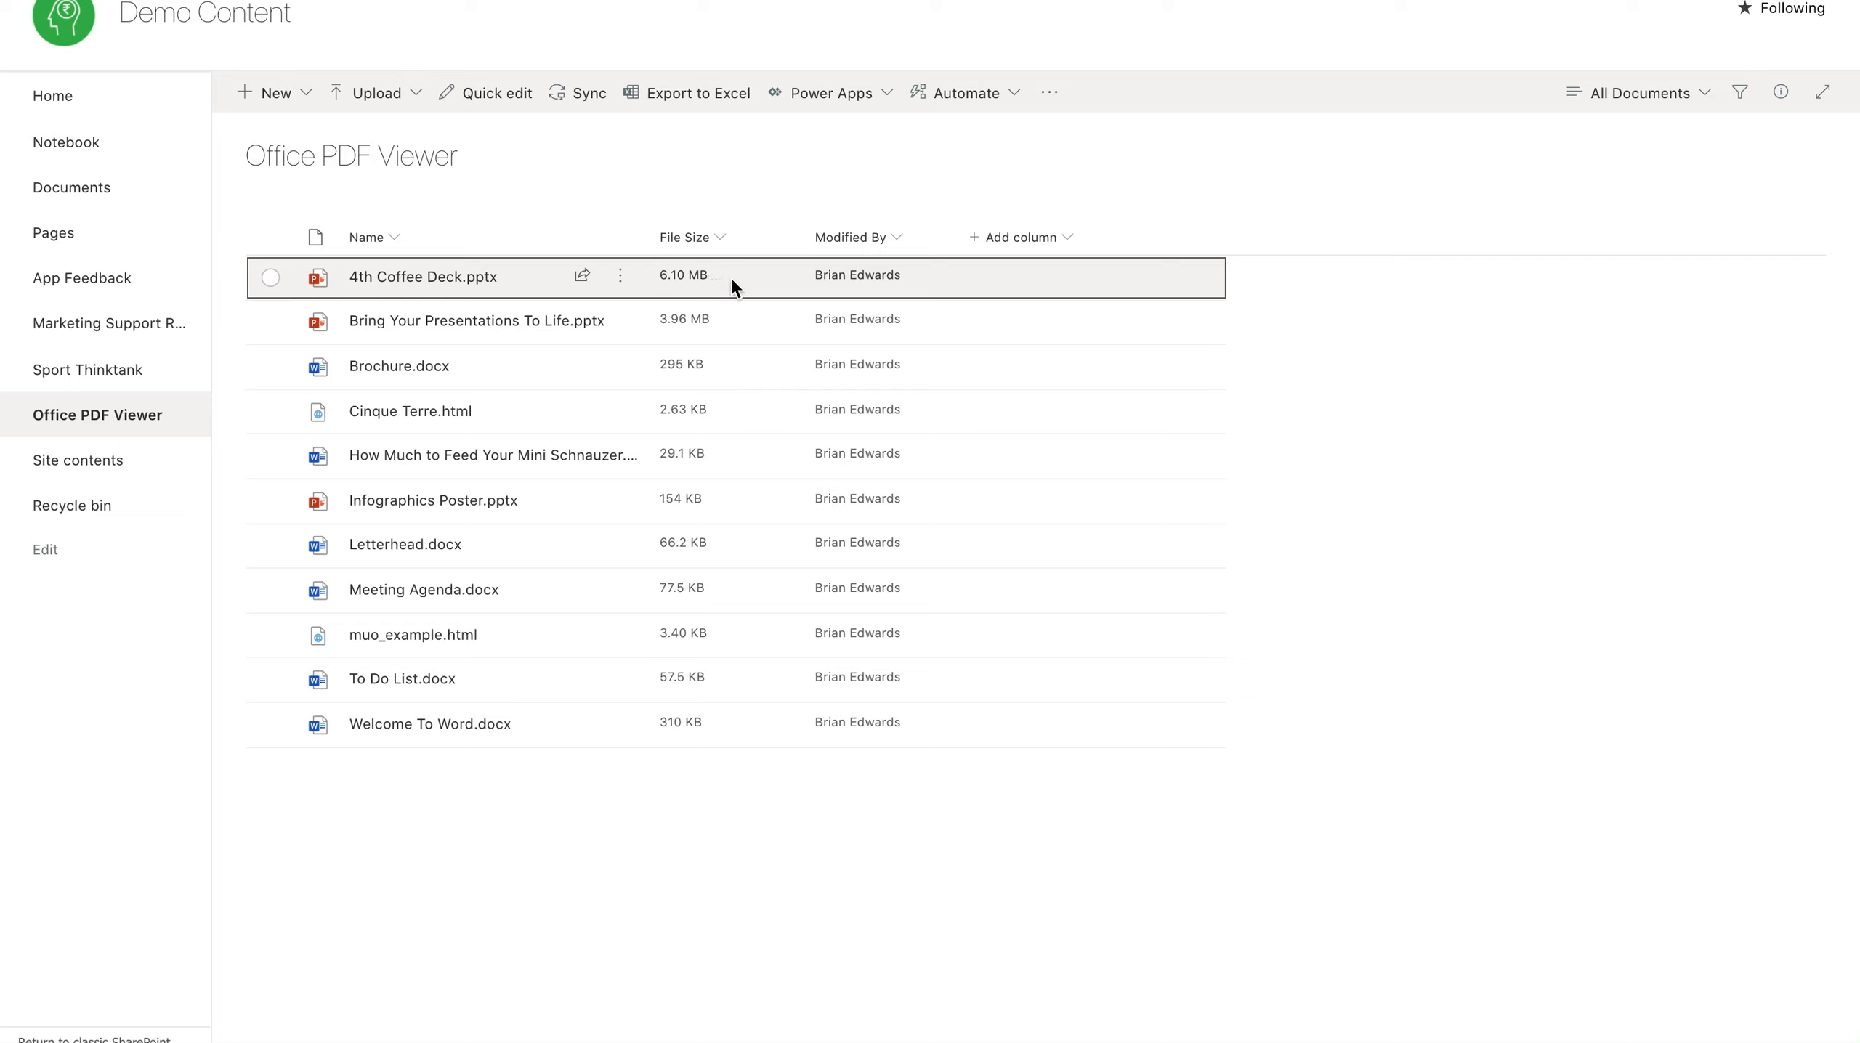
# Step: Show the All Documents view menu for the Office PDF Viewer library
pyautogui.click(1638, 93)
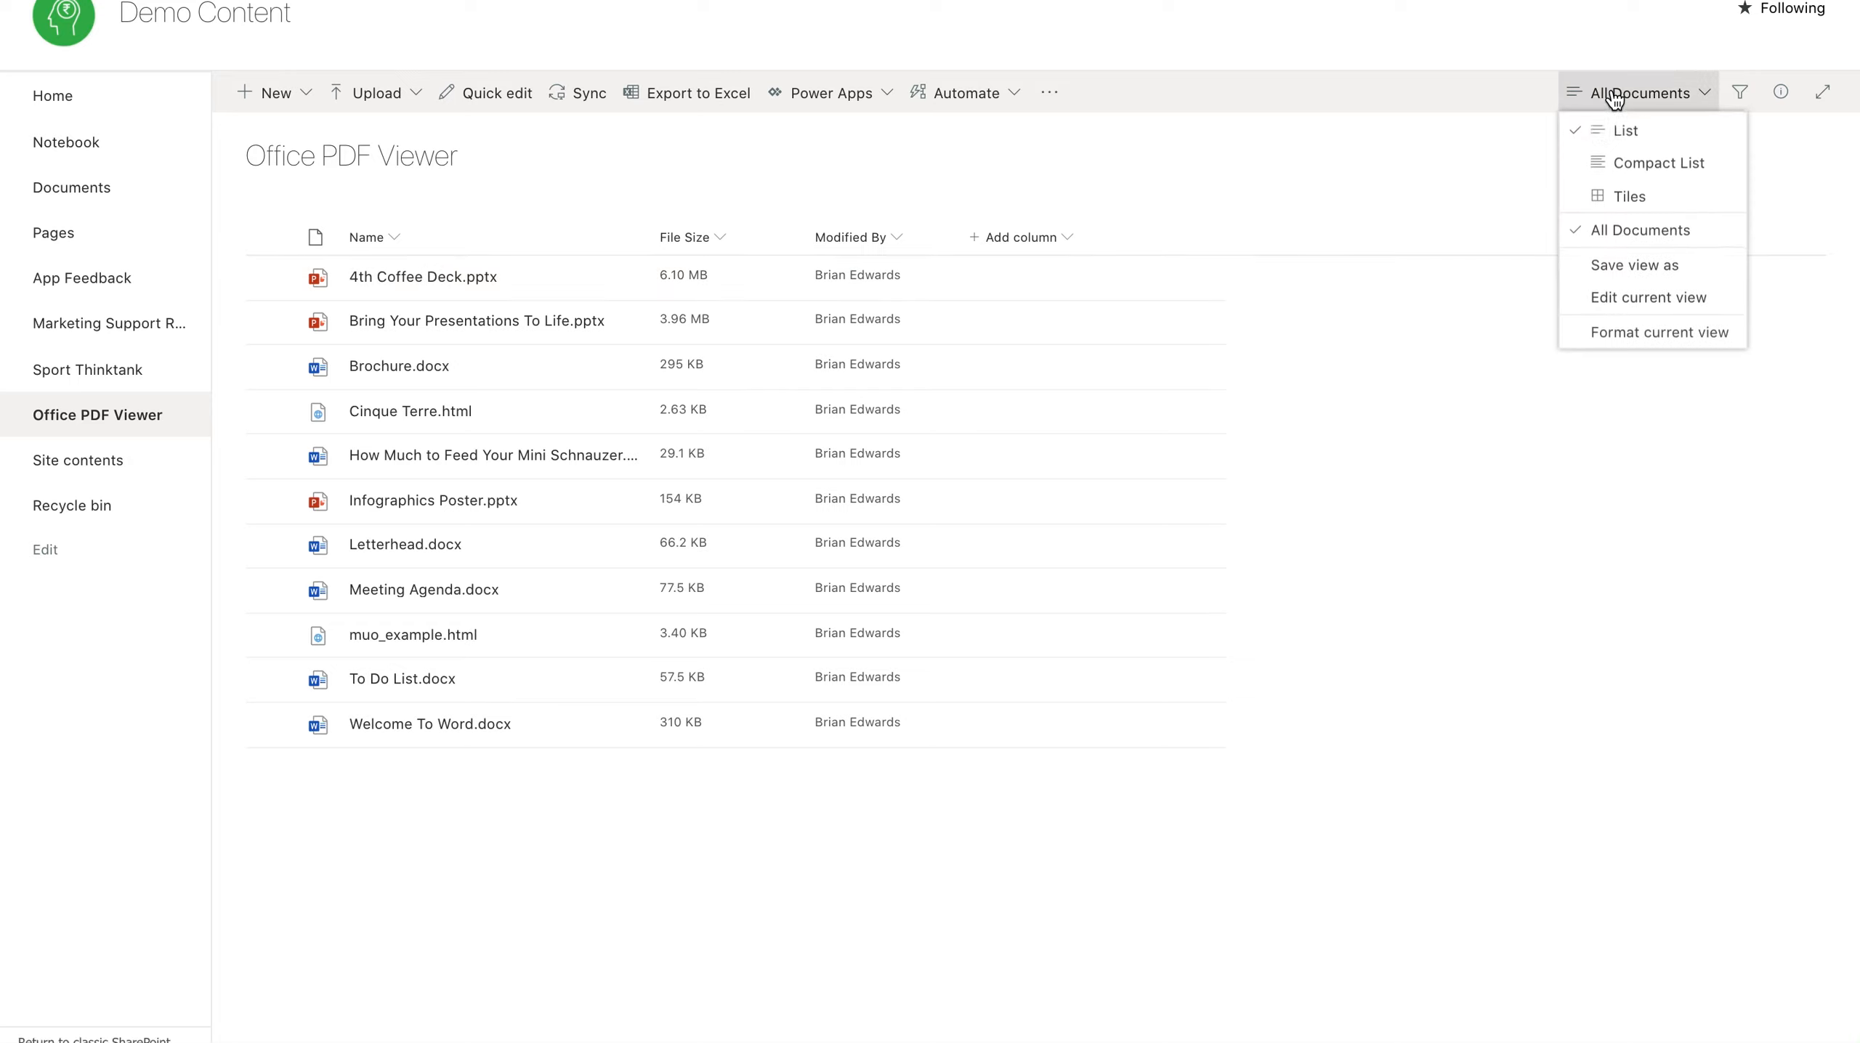
# Step: Switch the library to Tiles view and select the 4th Coffee Deck file
pyautogui.click(1627, 196)
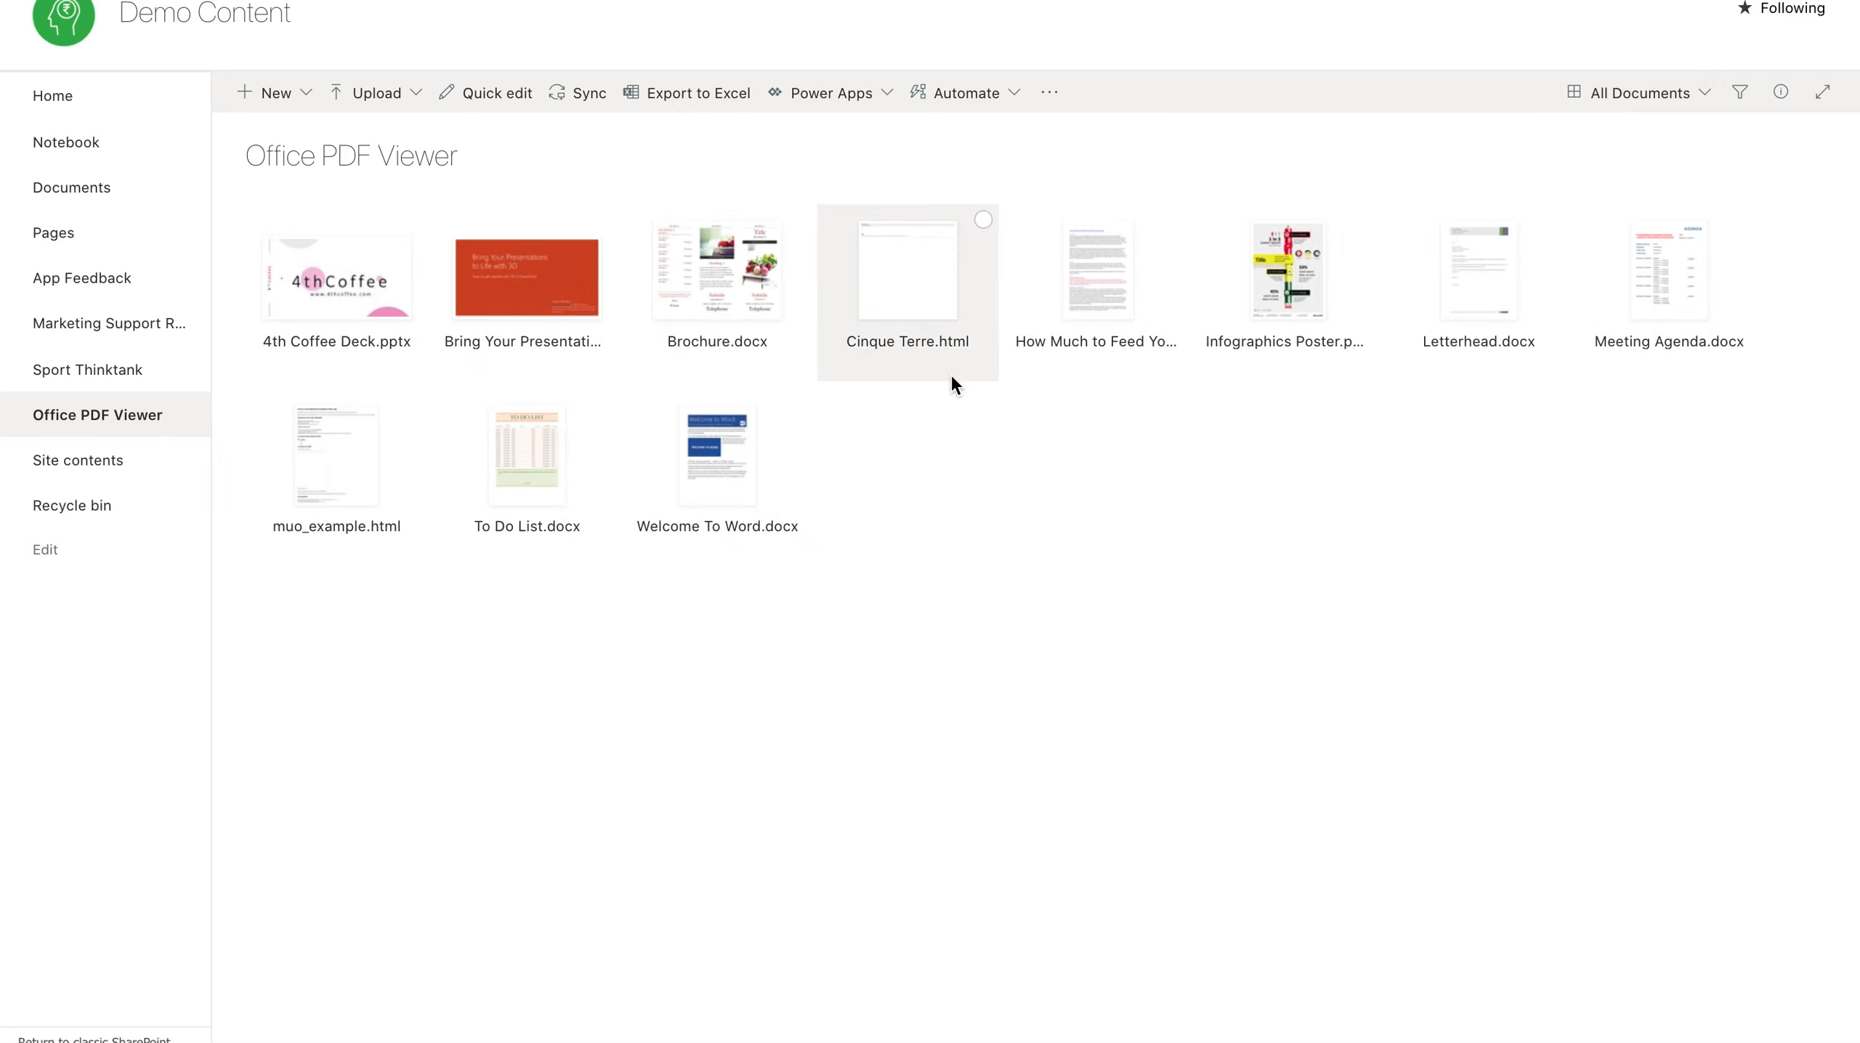
pyautogui.moveTo(1148, 447)
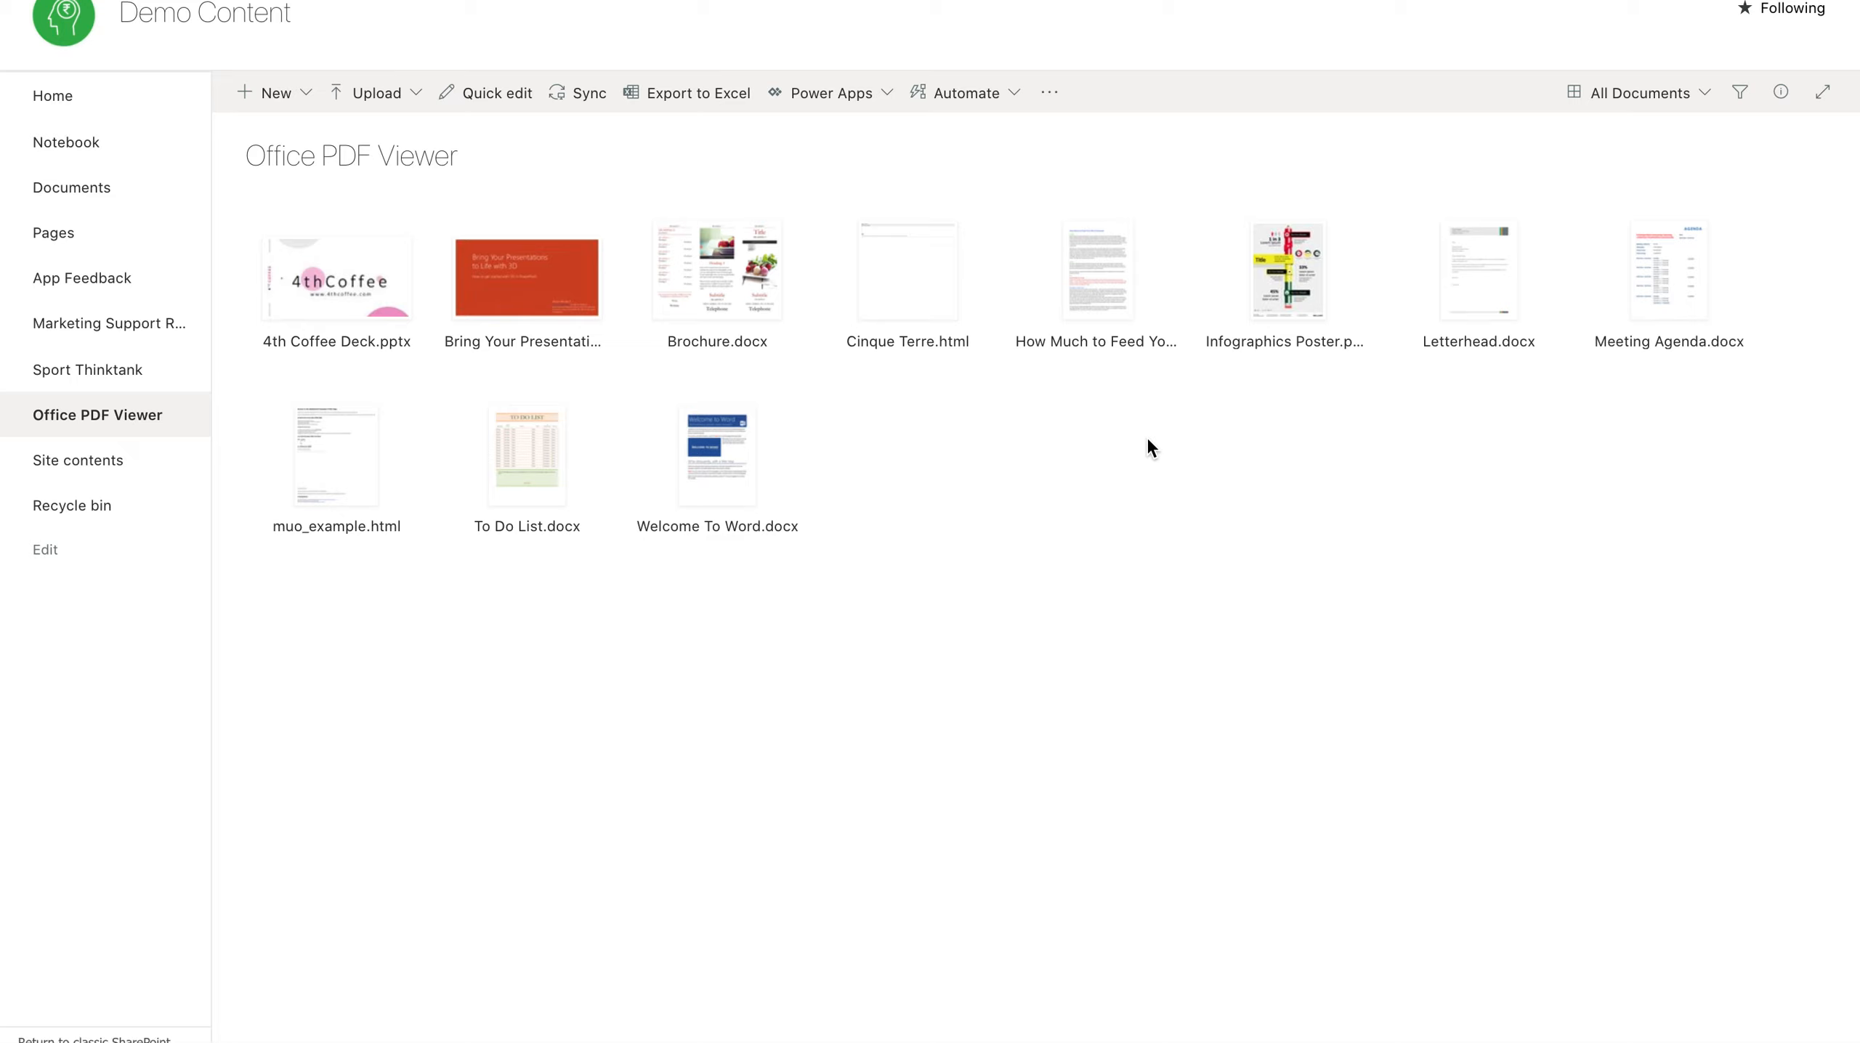
pyautogui.click(335, 273)
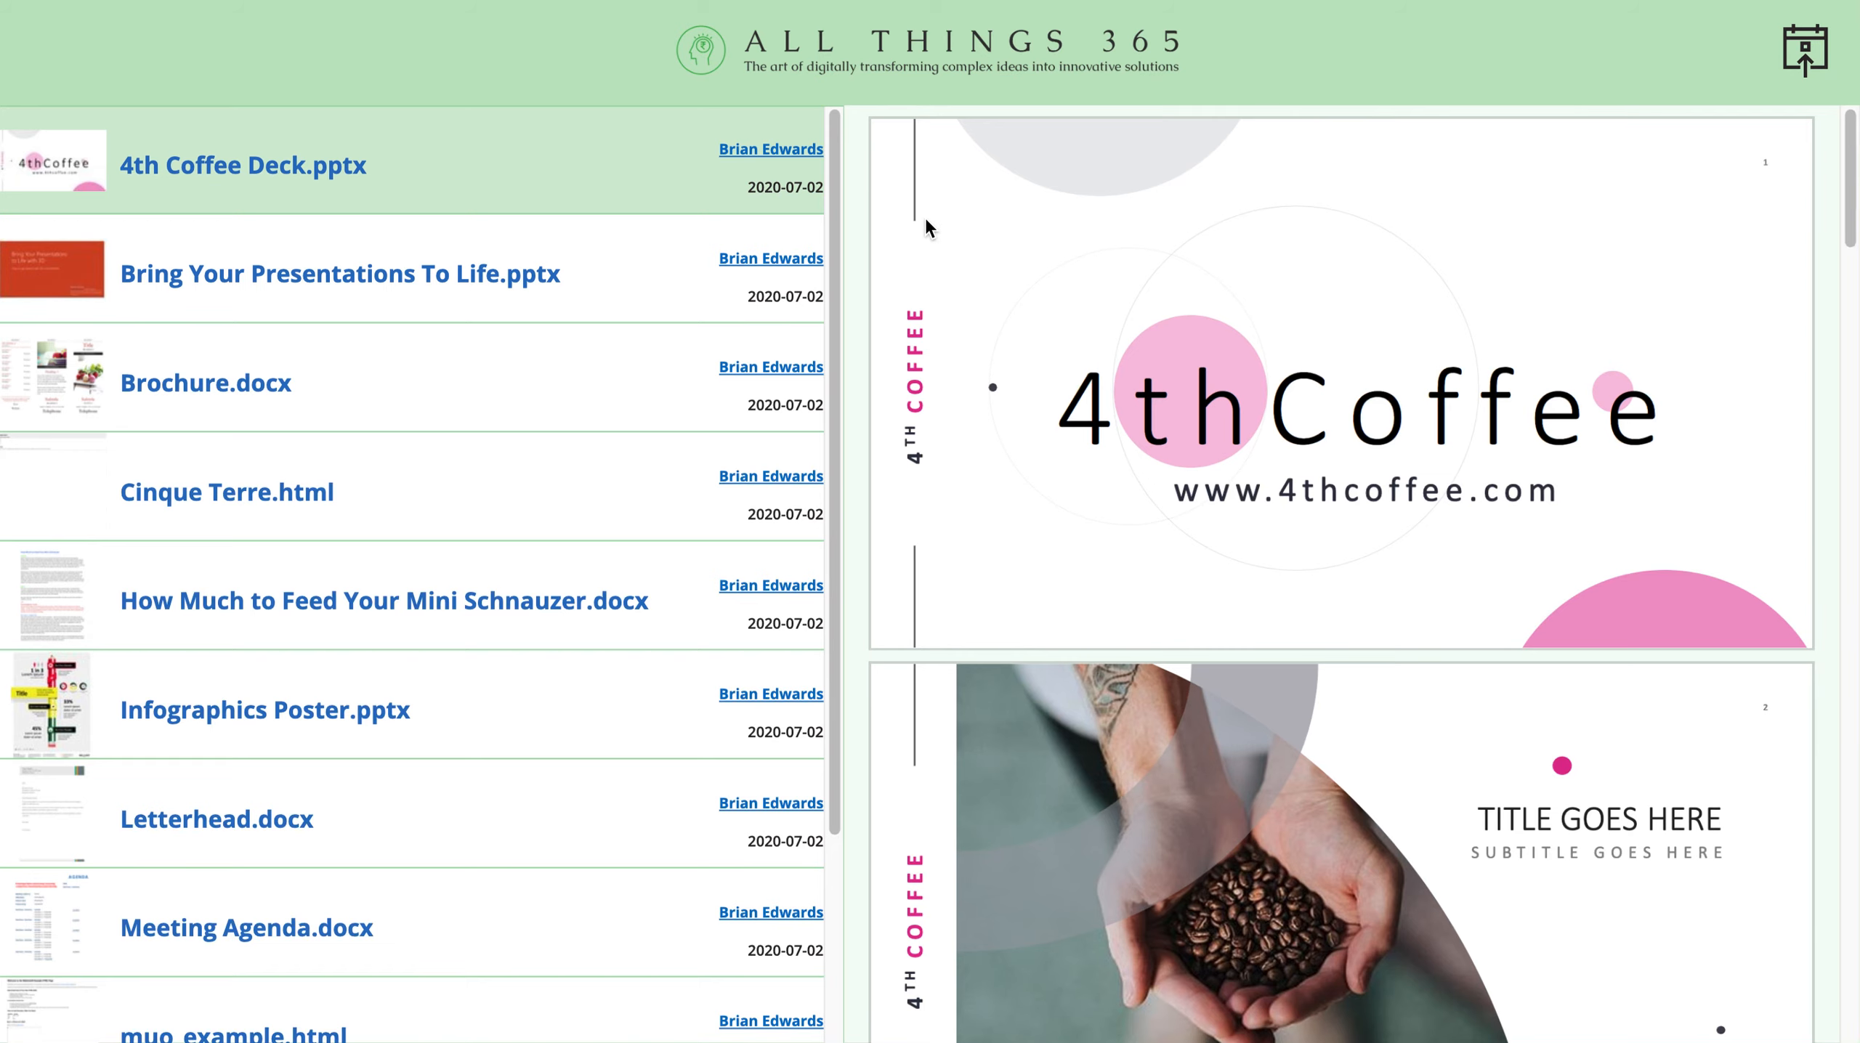
pyautogui.moveTo(851, 215)
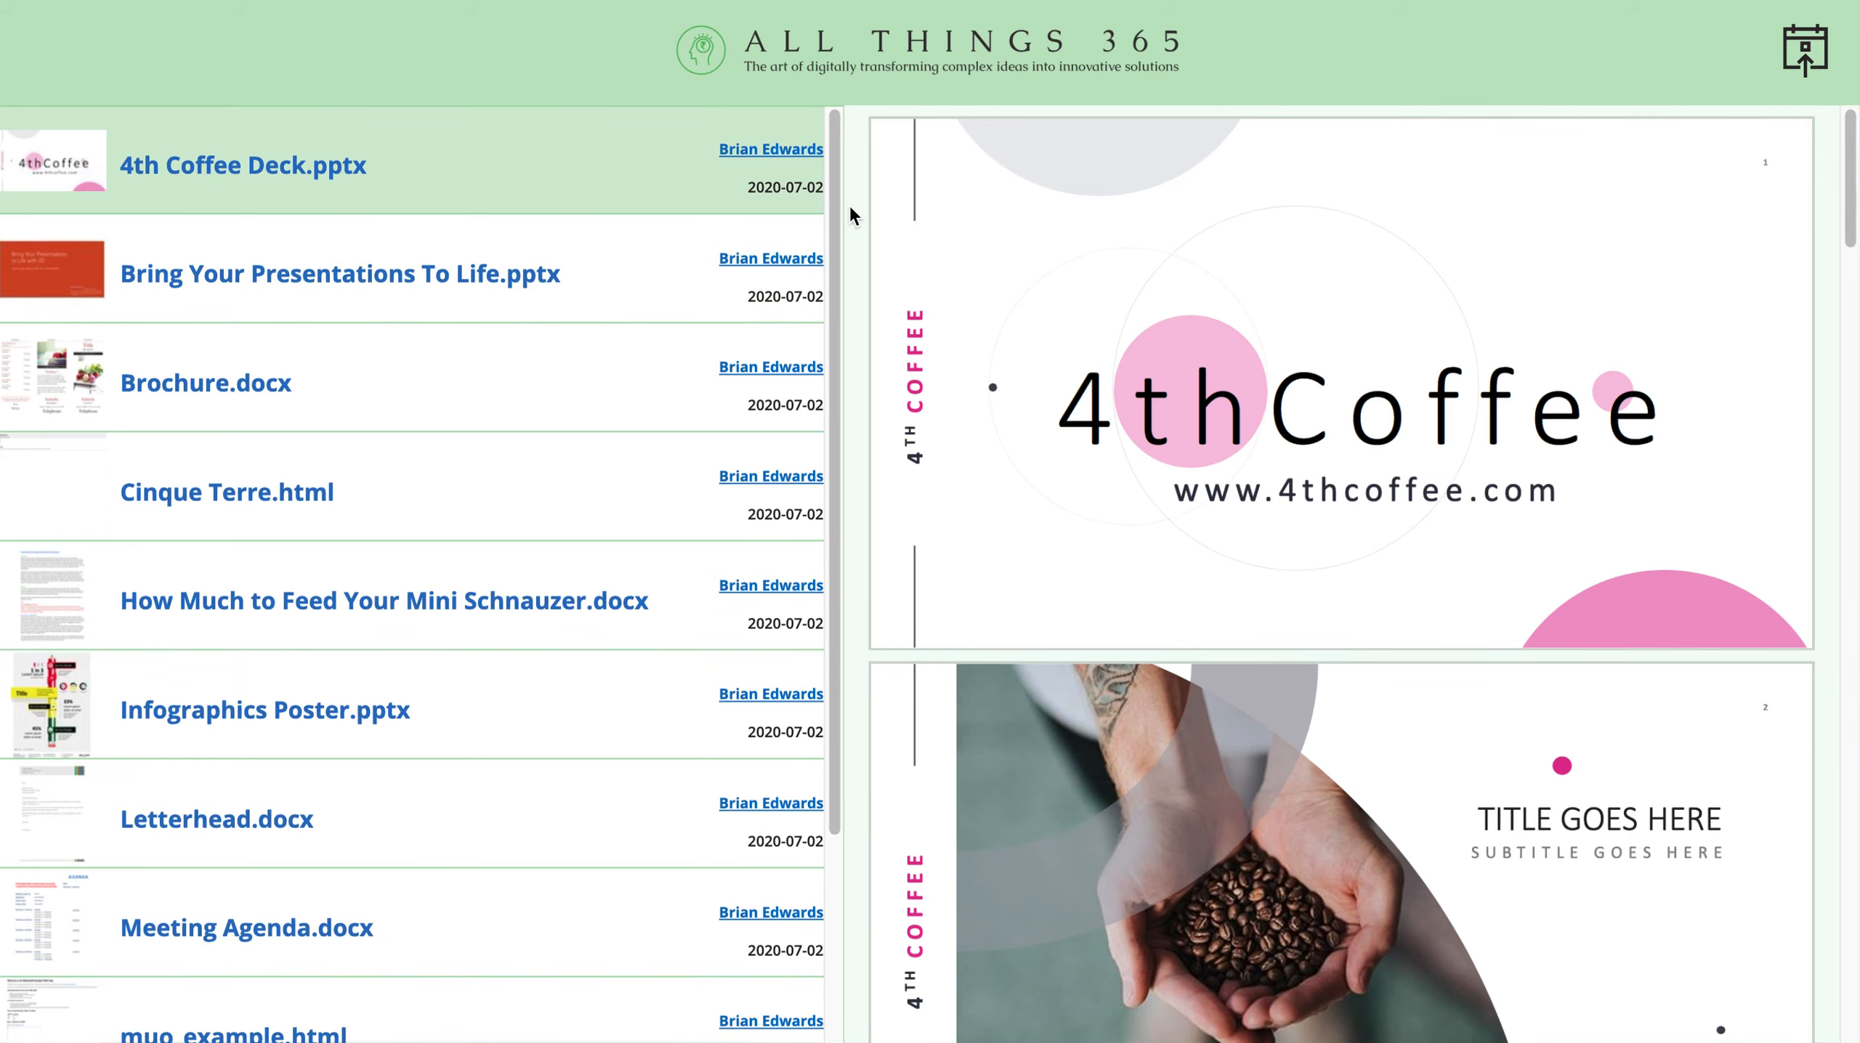
# Step: Scroll the app's gallery of library files down to reach further documents
pyautogui.scroll(-3)
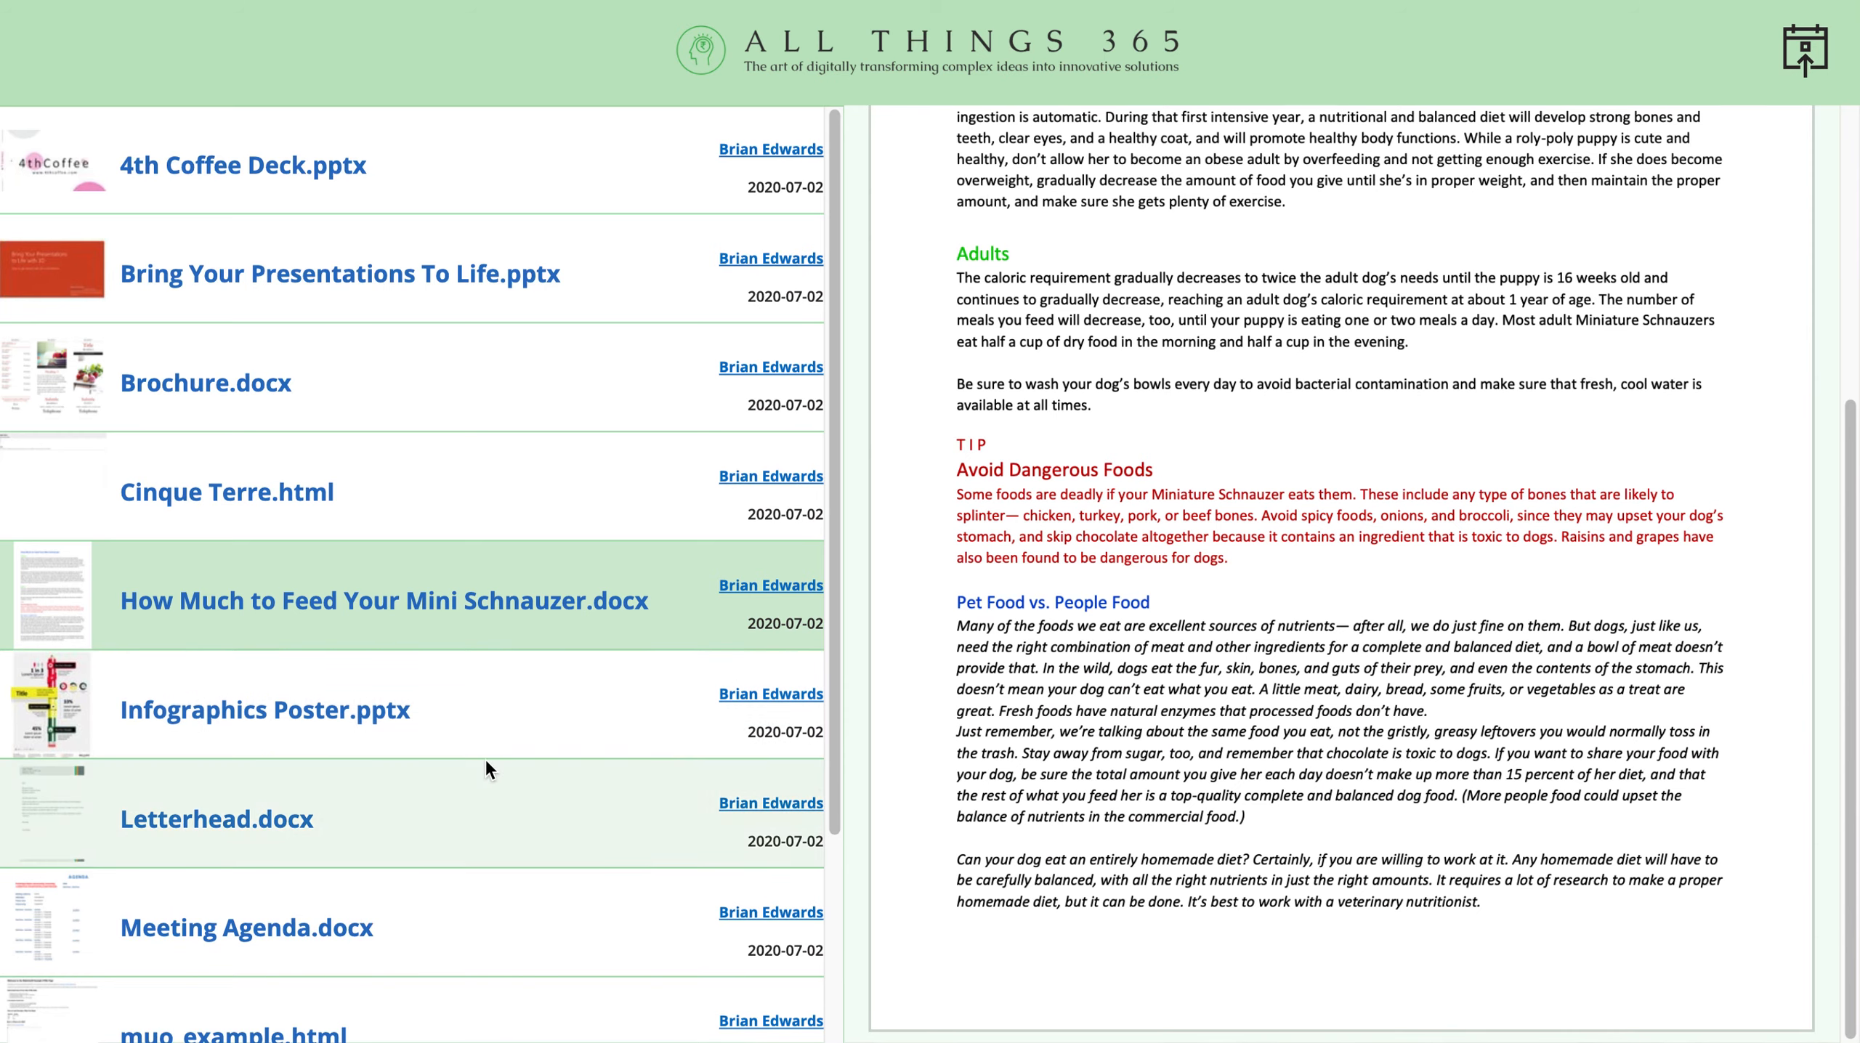
pyautogui.moveTo(504, 907)
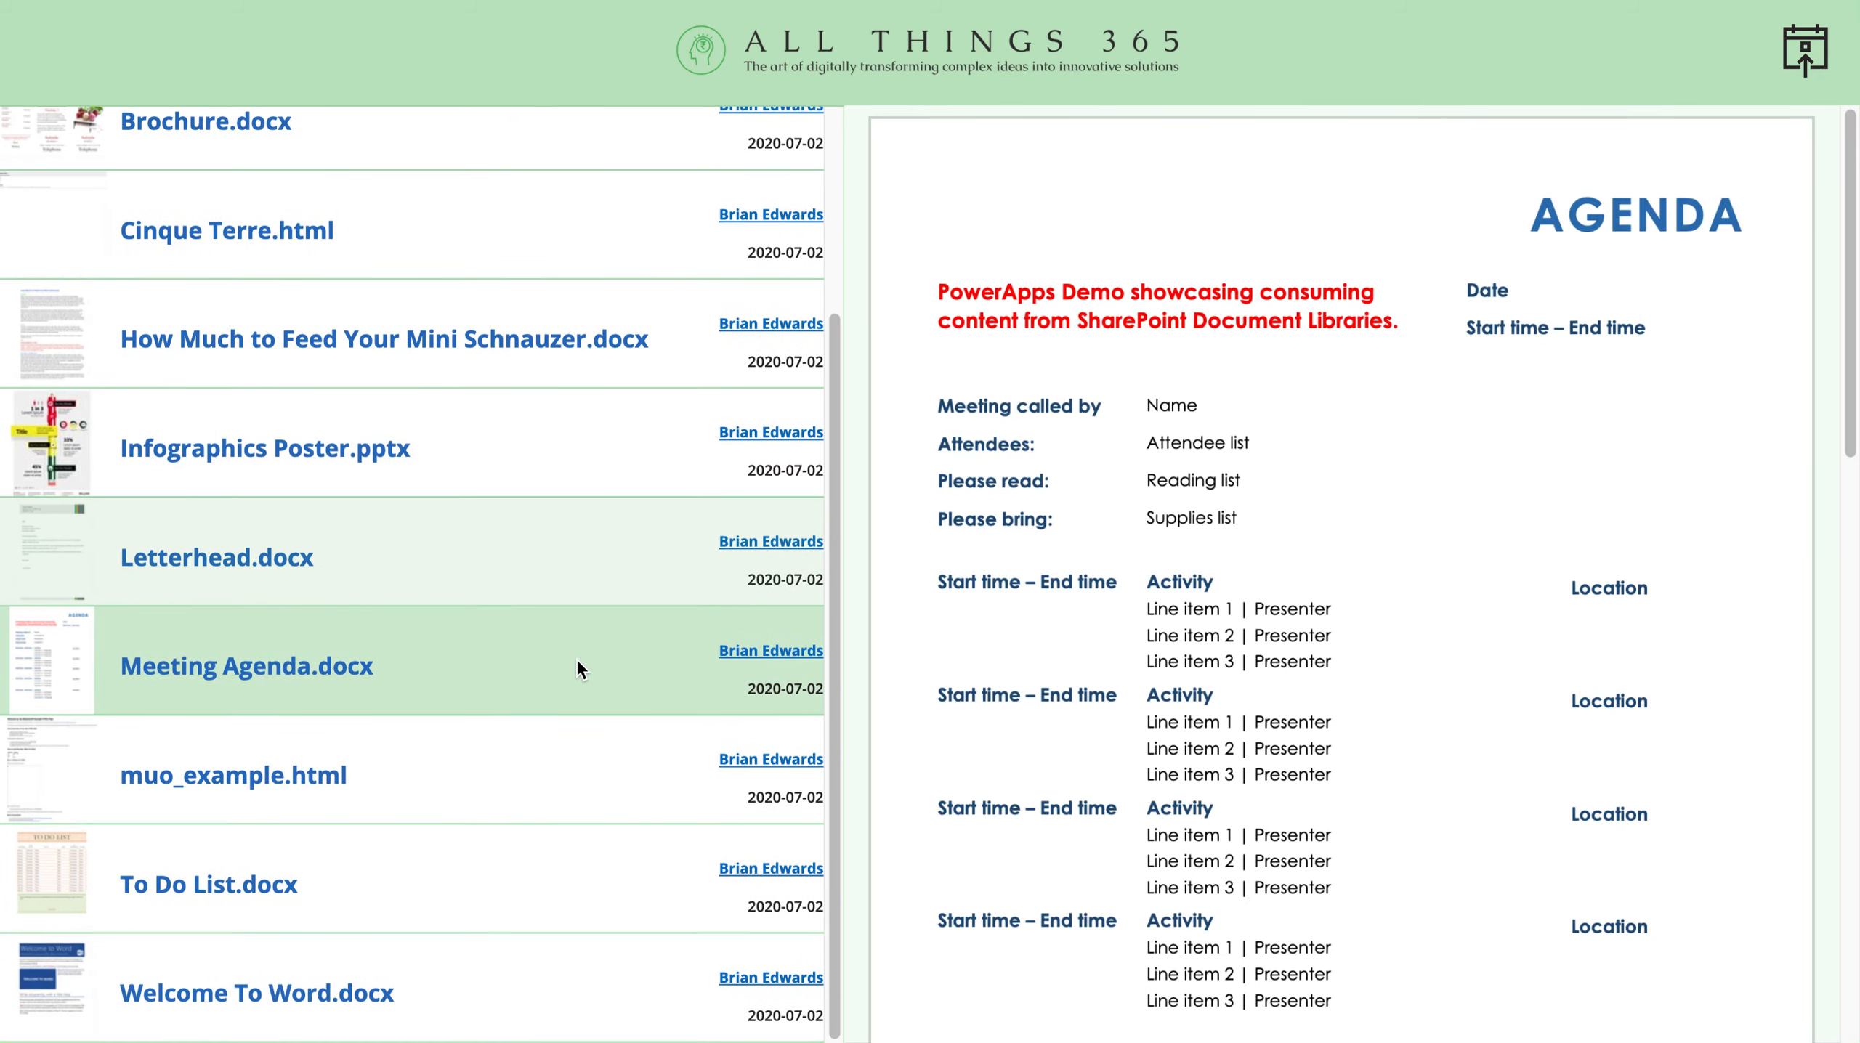
# Step: Preview Welcome To Word.docx in the app's PDF viewer pane
pyautogui.click(208, 884)
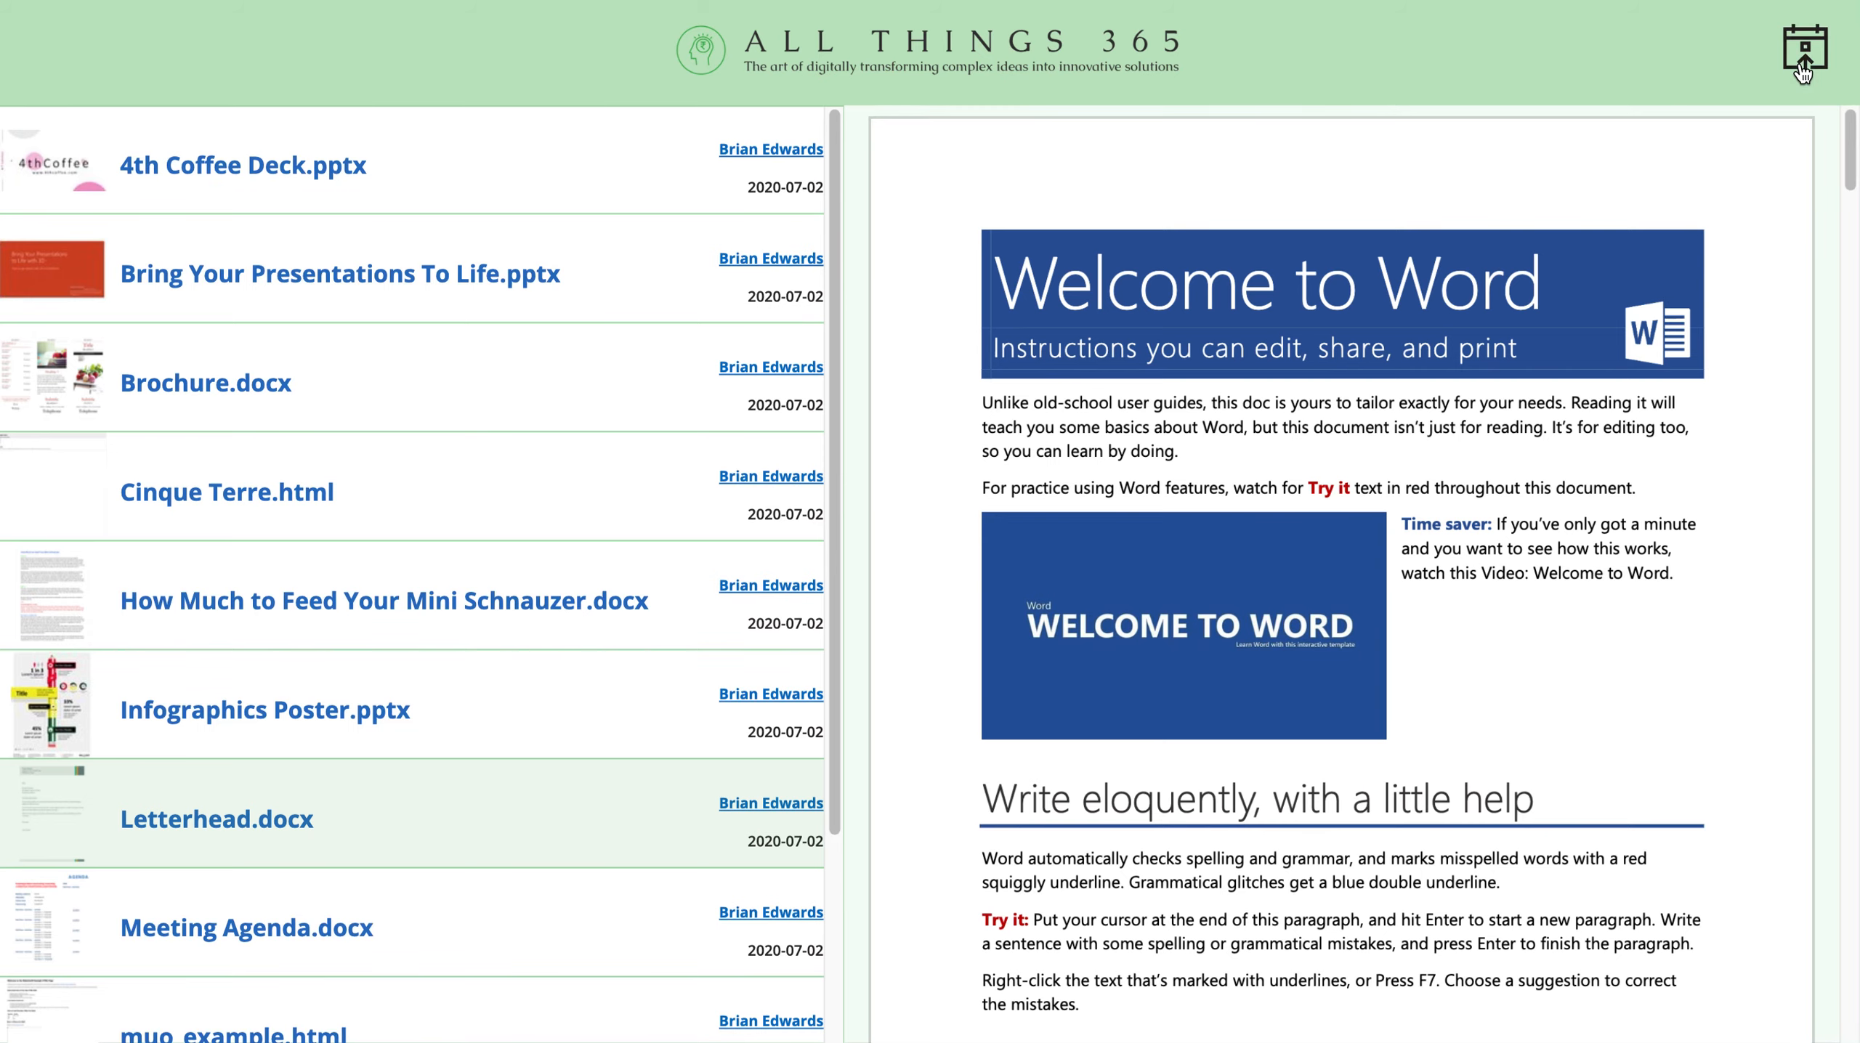
# Step: Pop out the Brochure.docx preview and bring up its save-as-PDF print dialog
pyautogui.click(1803, 49)
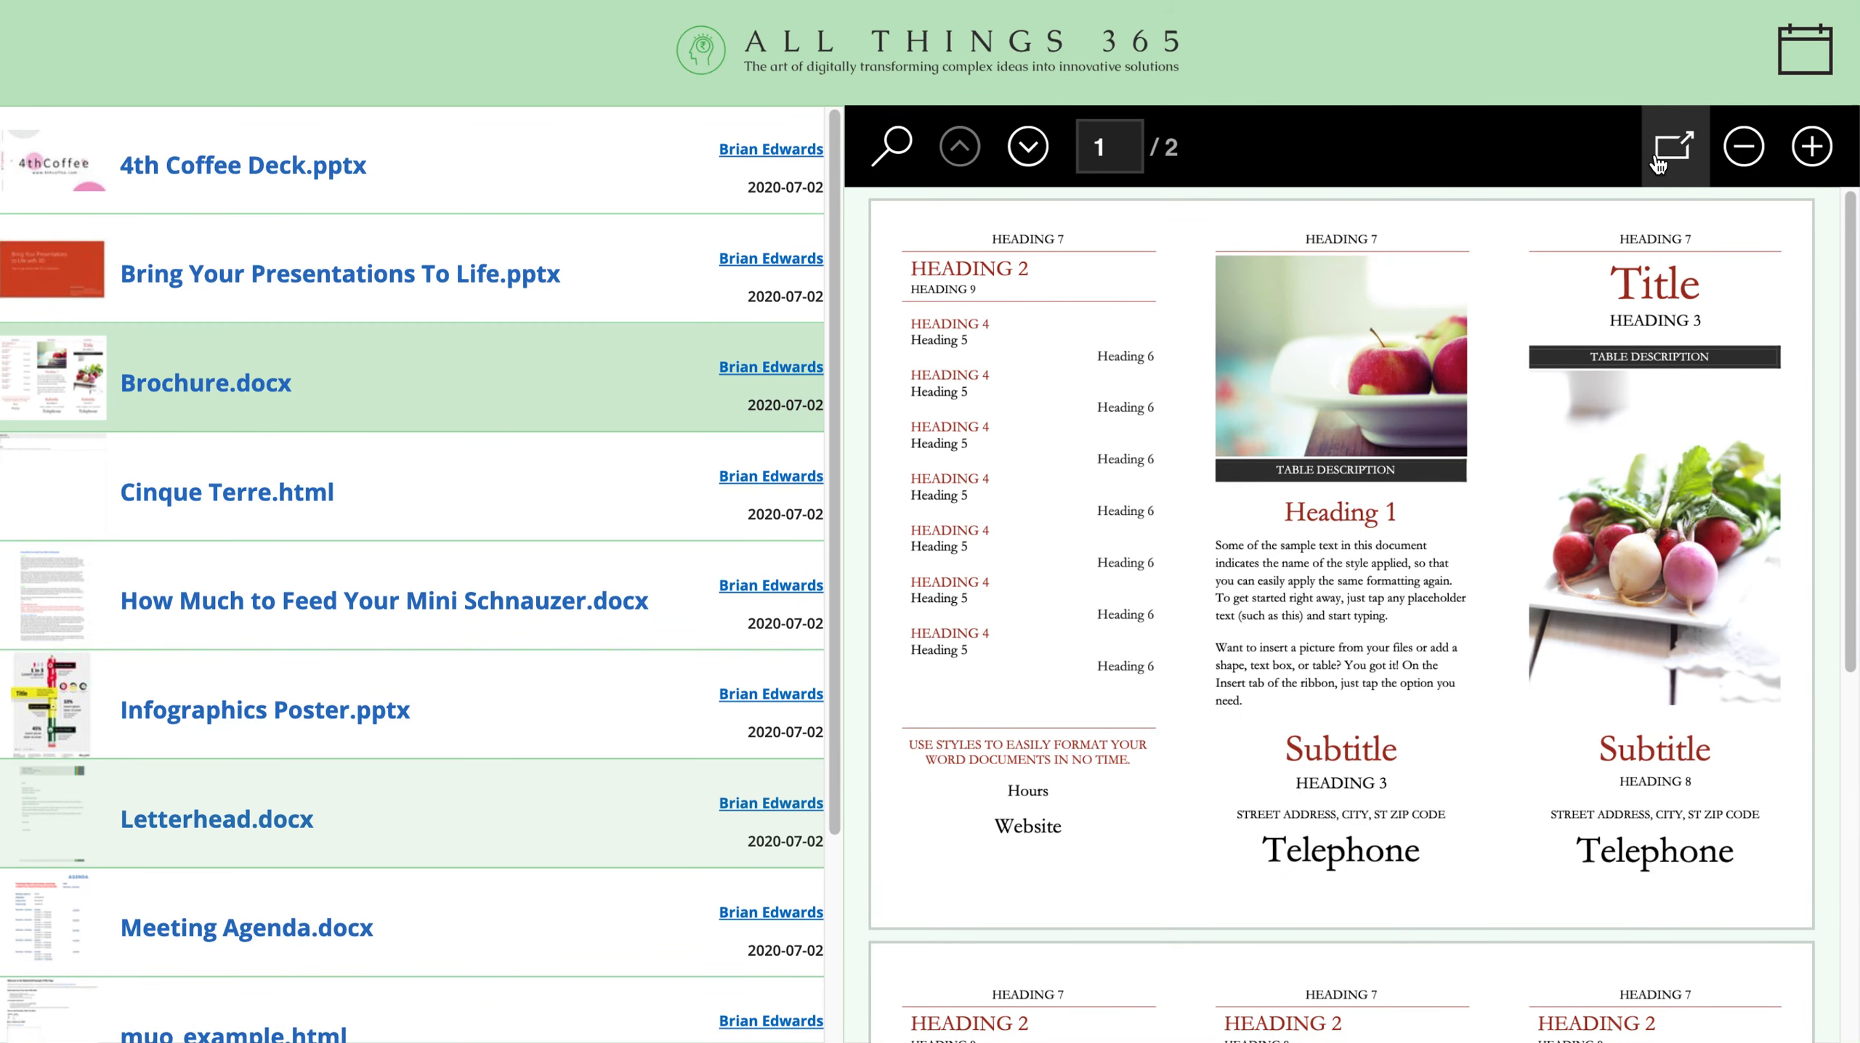
pyautogui.click(1673, 145)
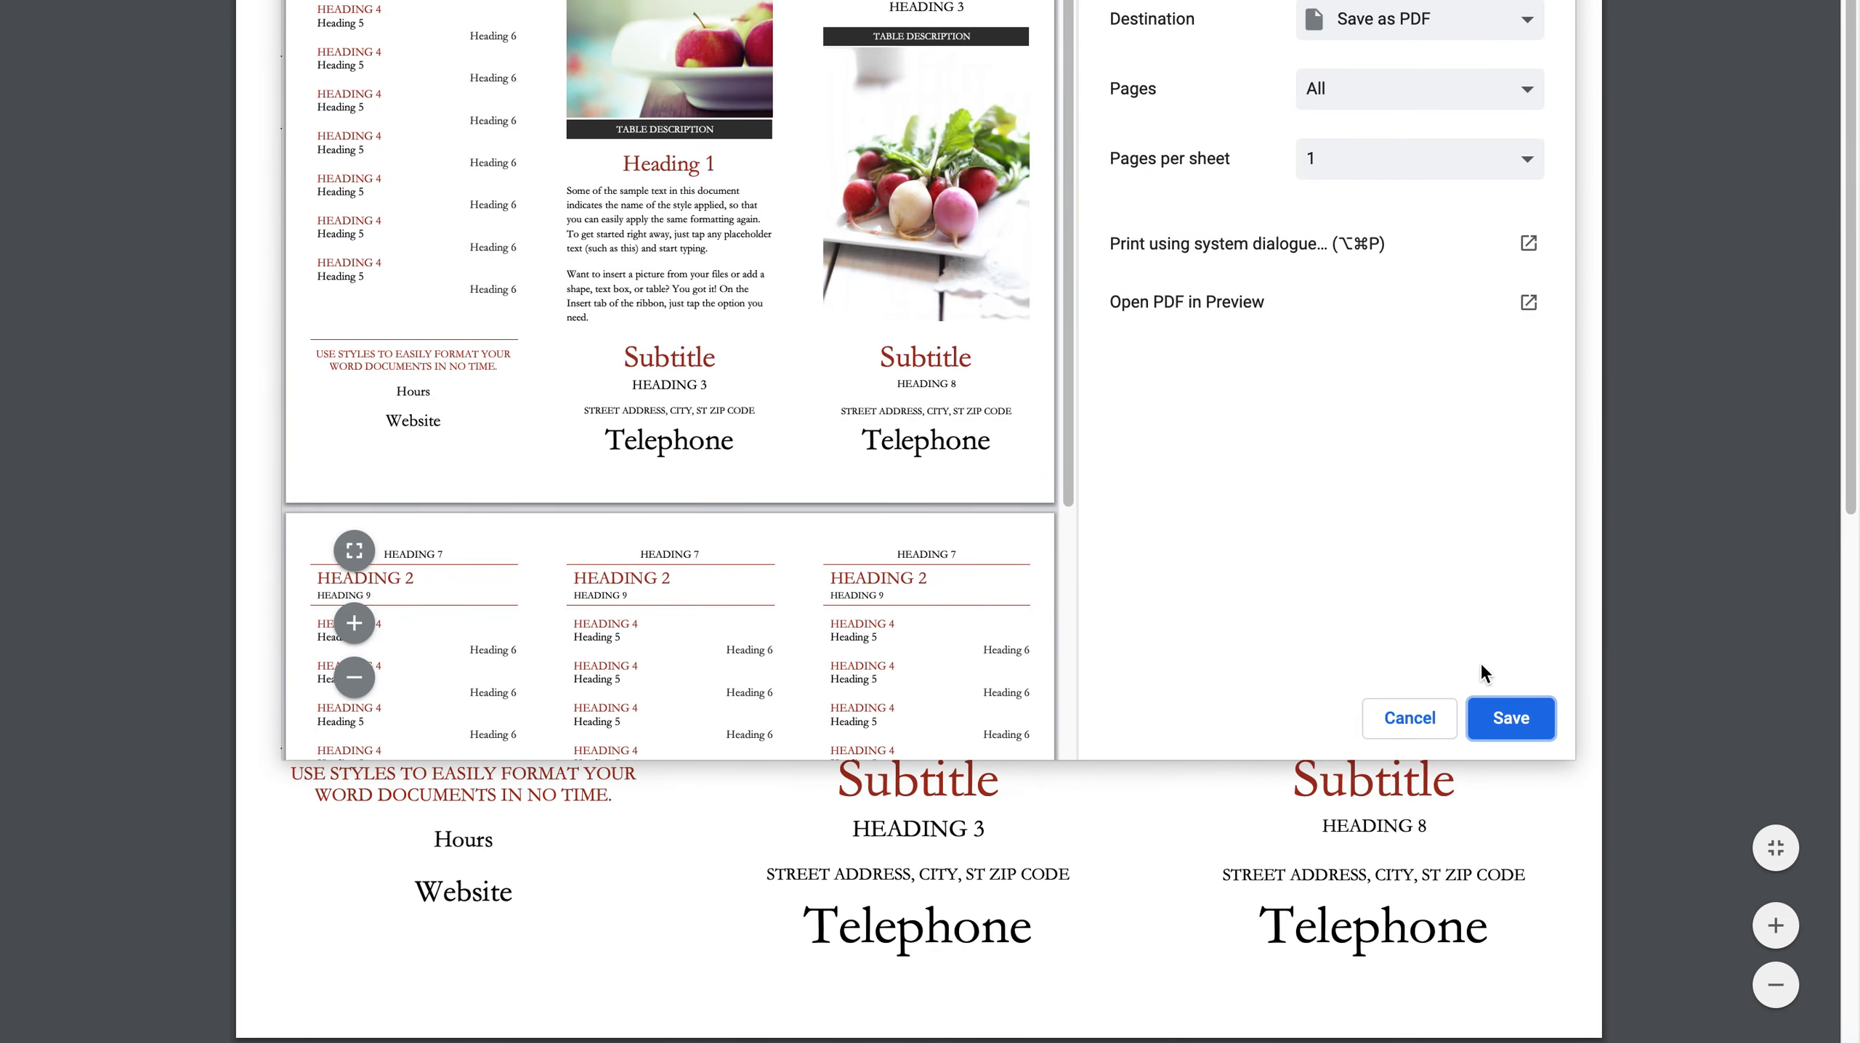